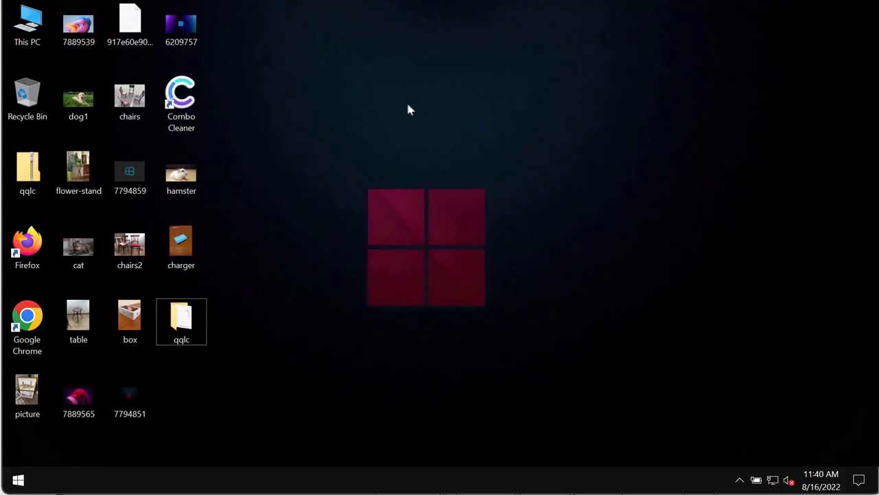
mouse_move(426, 242)
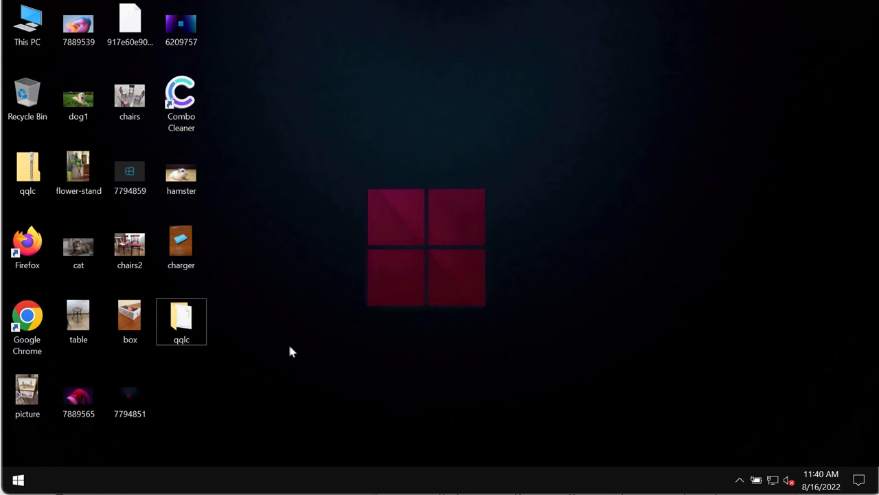
Open and close the qqlc folder and the chairs2 and chairs pictures
double_click(181, 320)
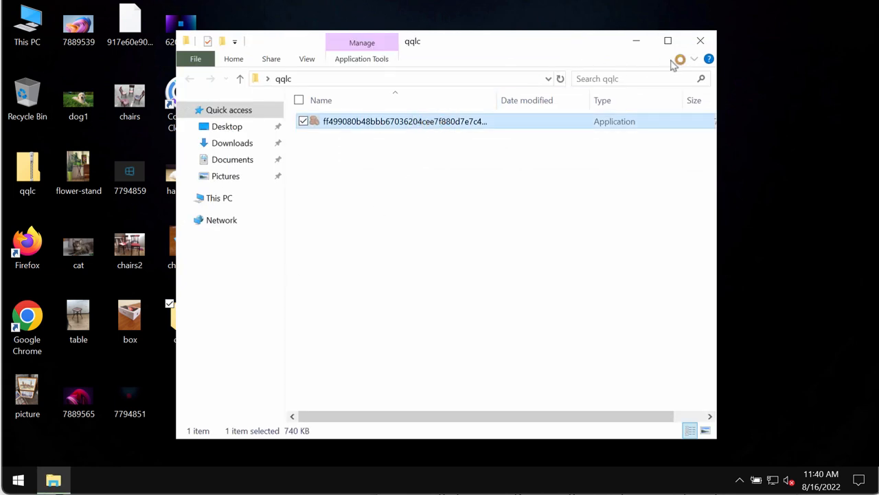
left_click(700, 41)
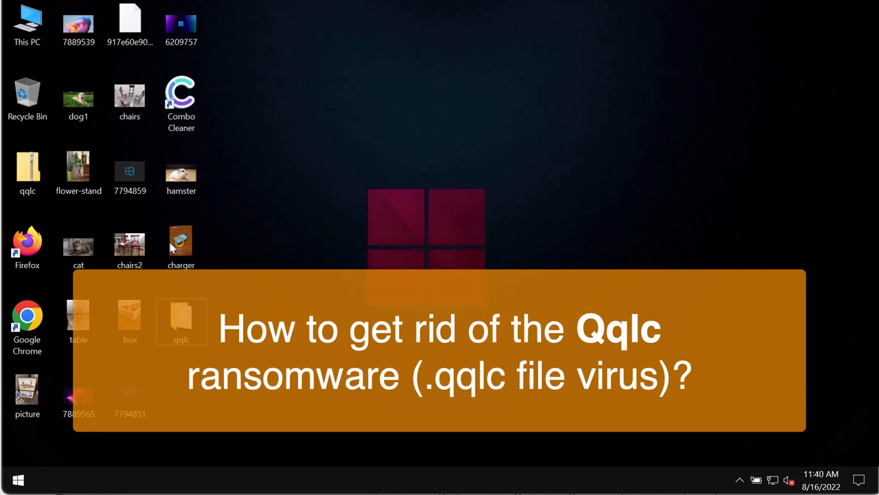
double_click(130, 244)
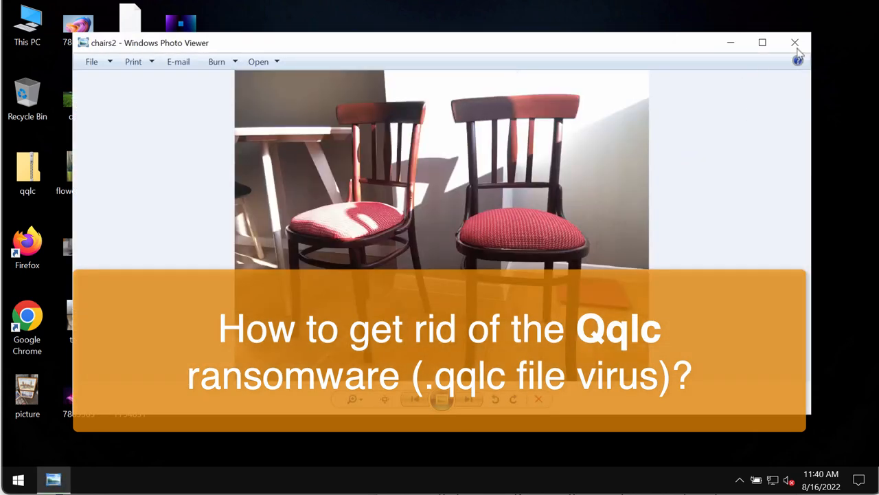
left_click(795, 43)
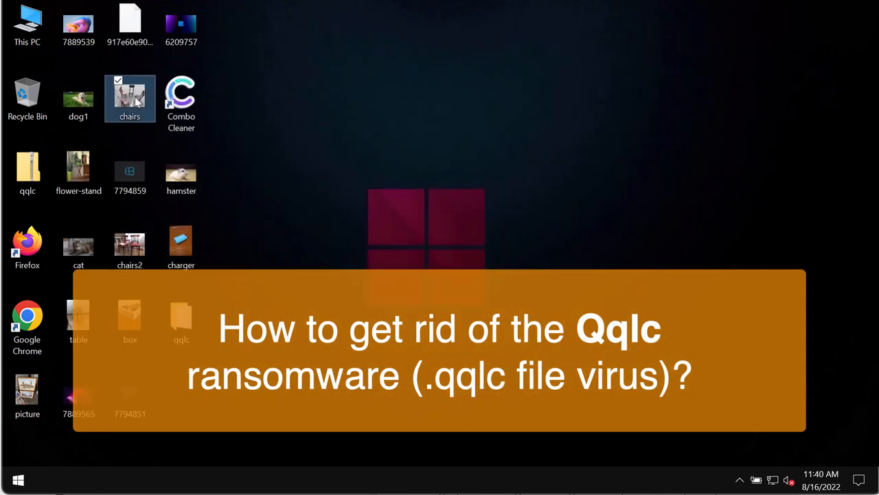
mouse_move(683, 70)
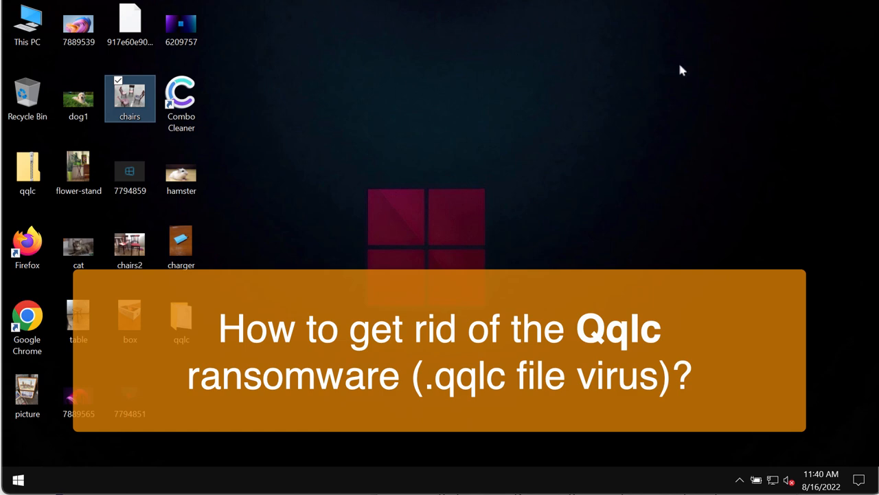
double_click(130, 97)
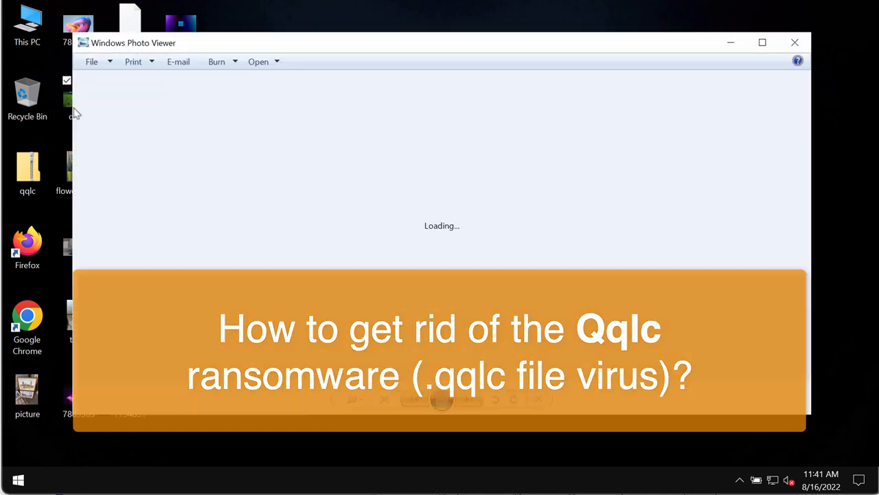
left_click(795, 42)
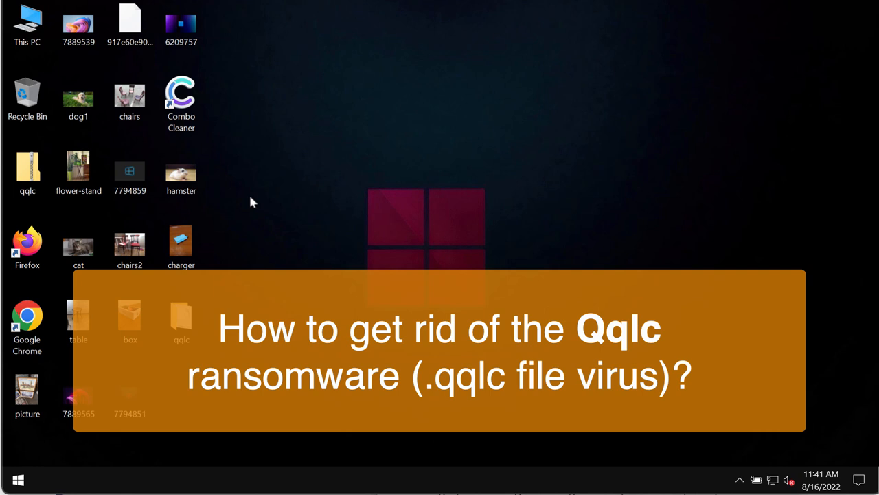
Open and close the flower-stand, hamster and cat pictures
double_click(78, 167)
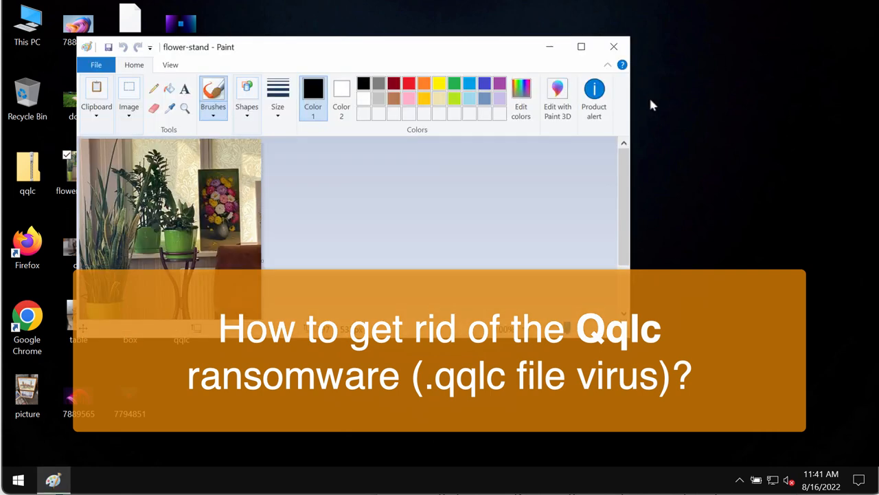
left_click(613, 47)
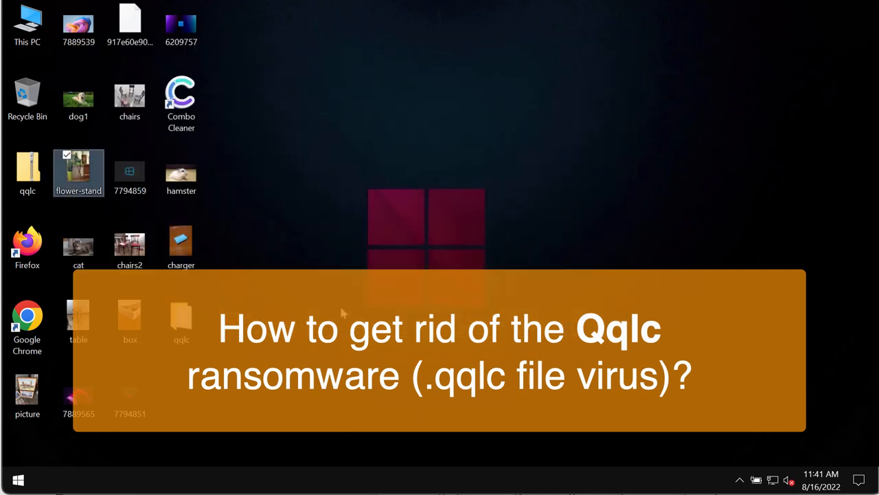
double_click(180, 174)
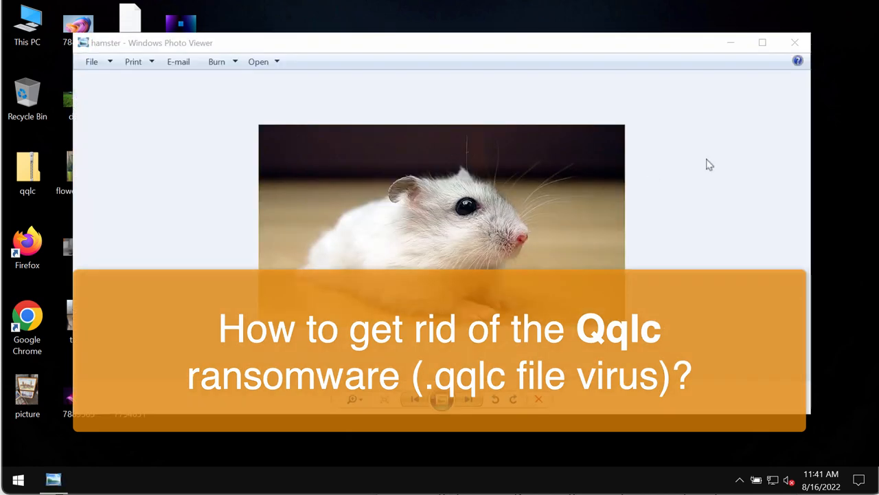
left_click(795, 42)
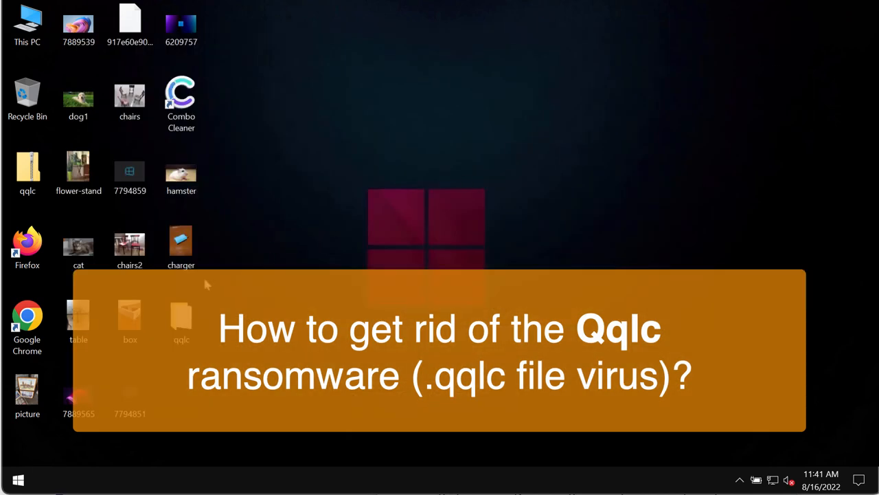
double_click(78, 245)
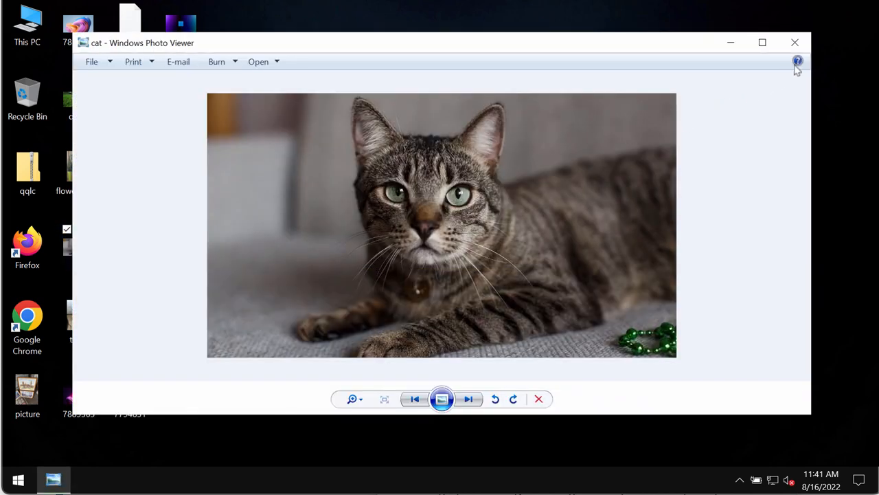
left_click(795, 43)
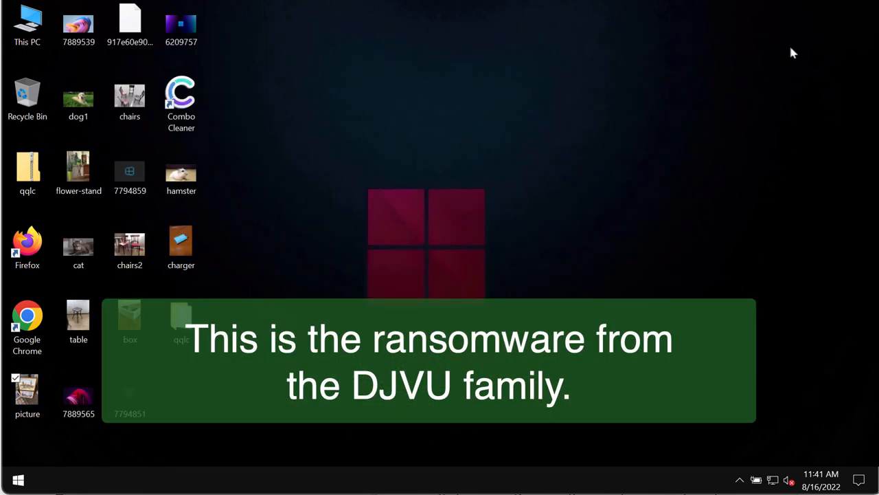
Pick an item from the quick-links menu, then try opening the encrypted qqlc.zip.qqlc and another encrypted file
right_click(18, 479)
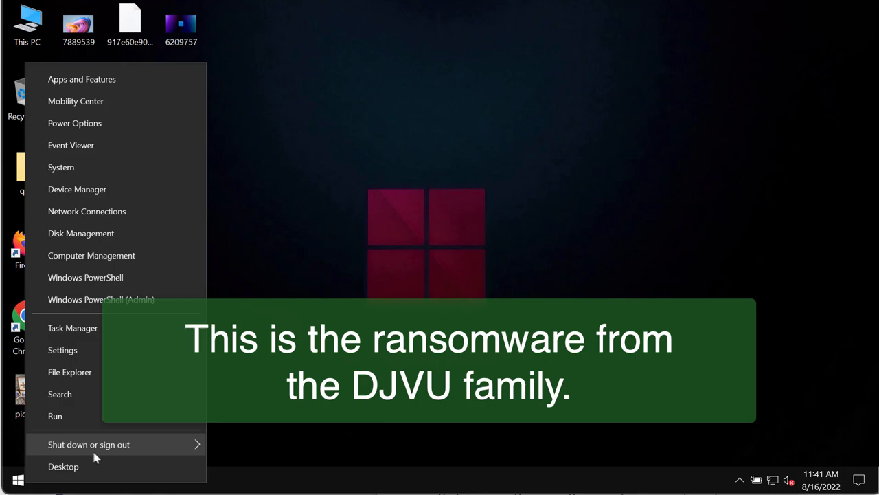
left_click(88, 443)
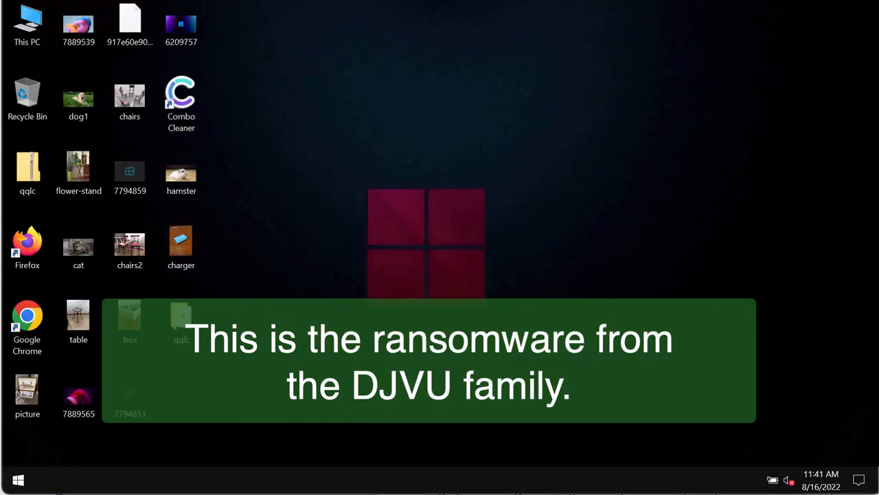
mouse_move(563, 222)
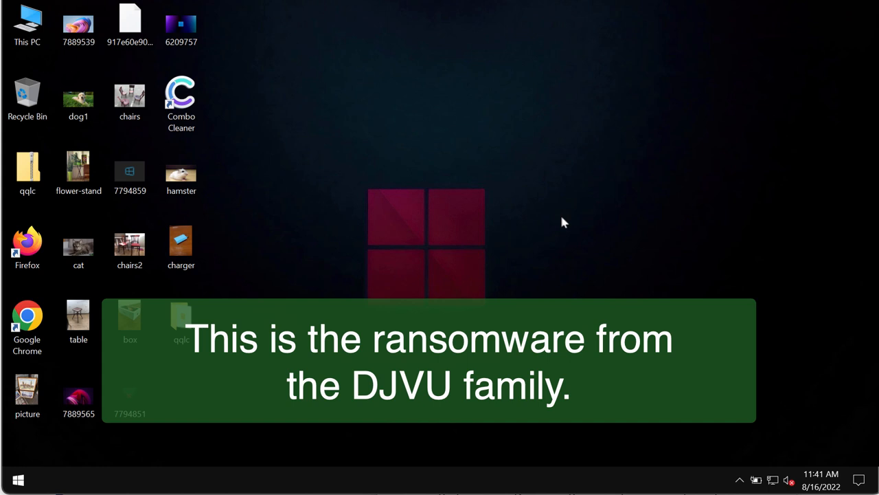
mouse_move(570, 226)
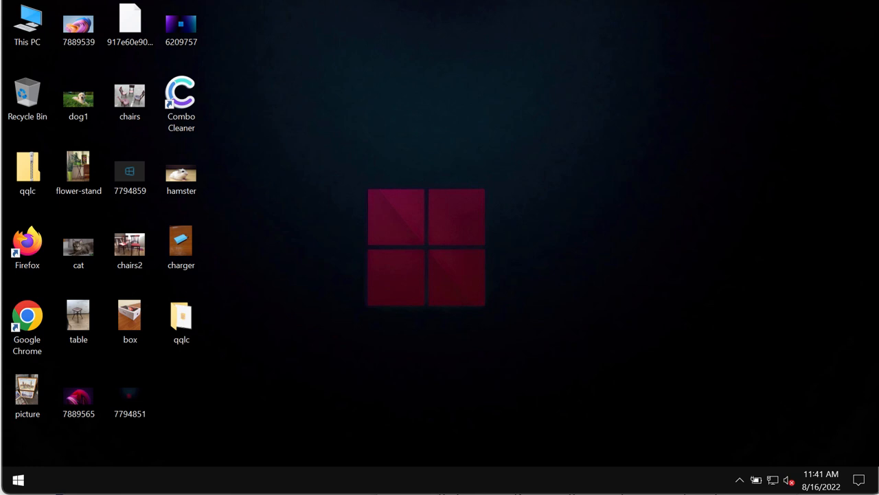
mouse_move(630, 102)
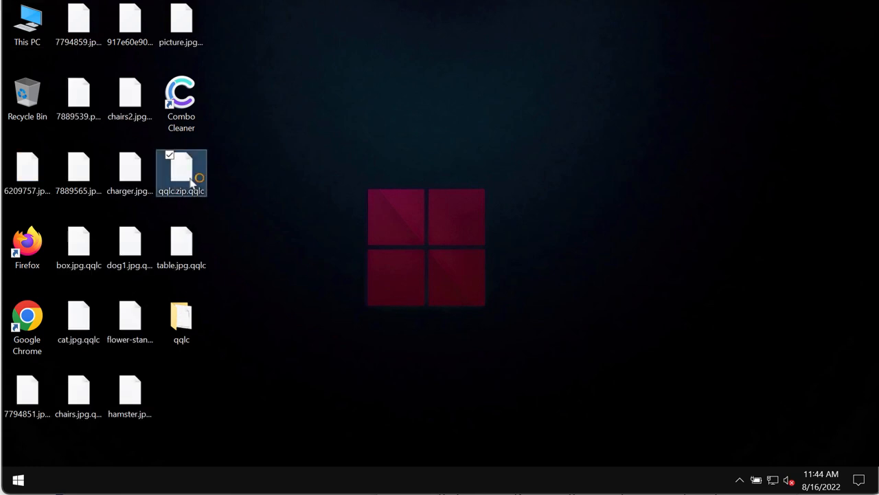
double_click(181, 173)
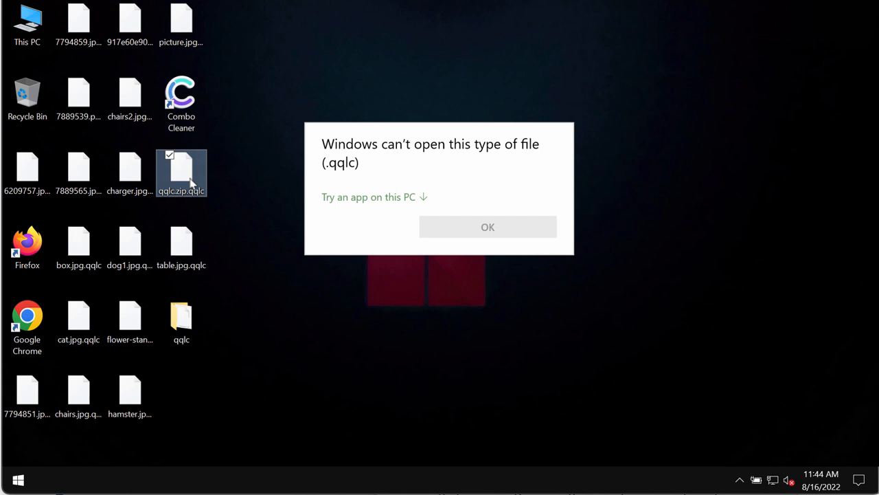
left_click(488, 227)
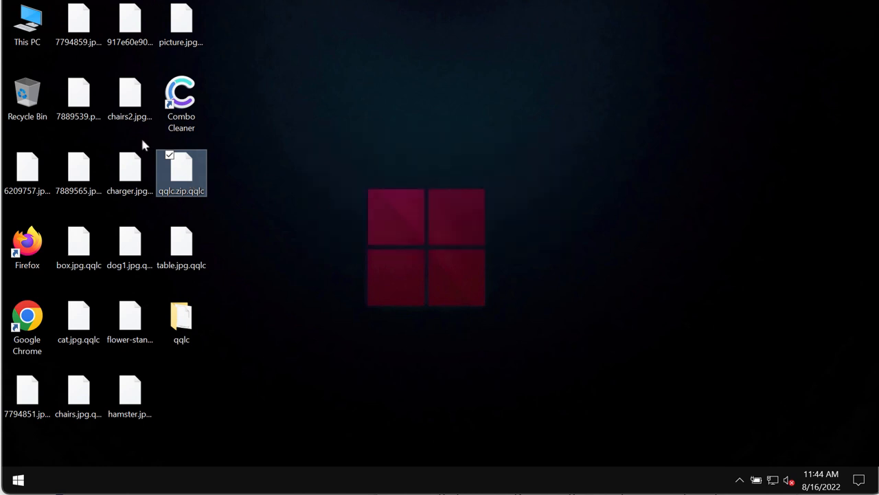
double_click(181, 167)
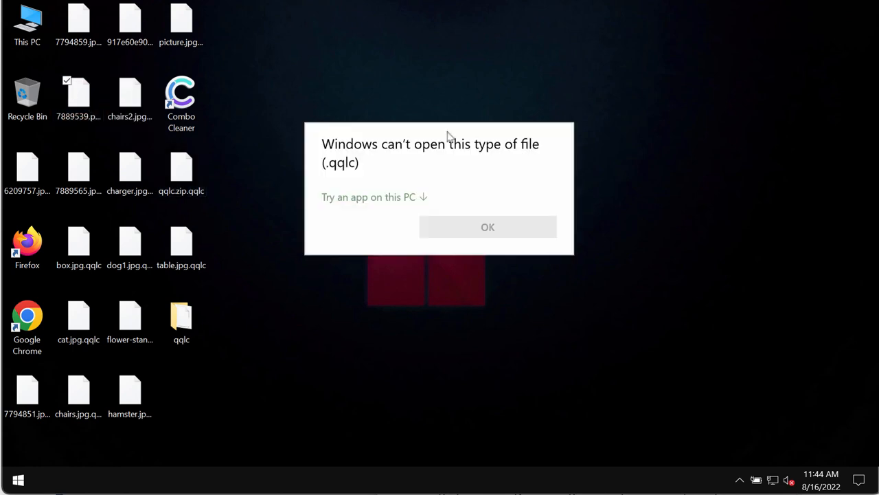
mouse_move(601, 134)
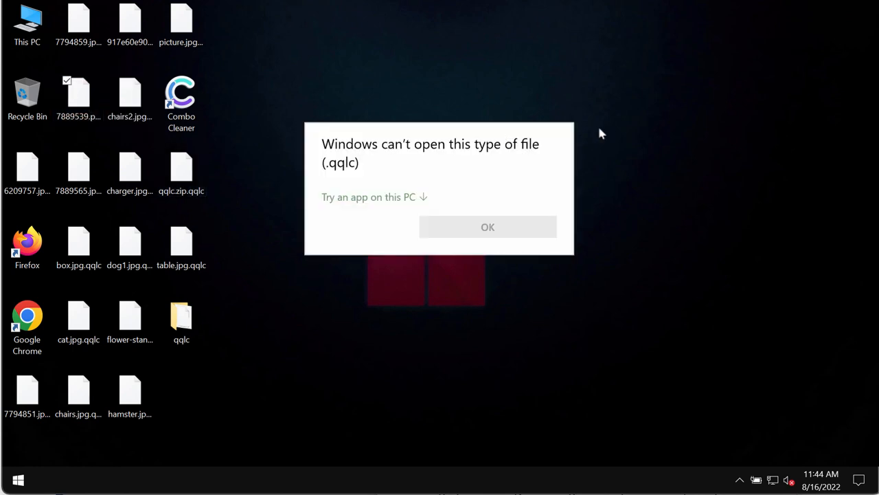
mouse_move(370, 179)
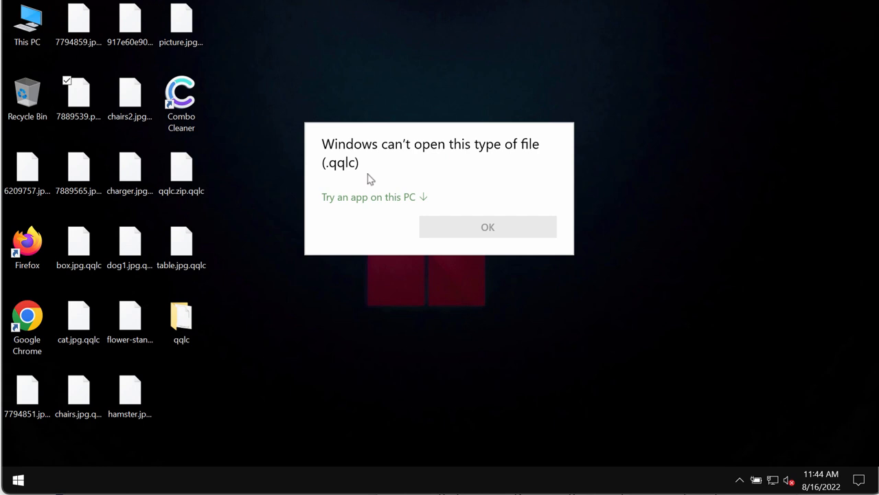
mouse_move(645, 199)
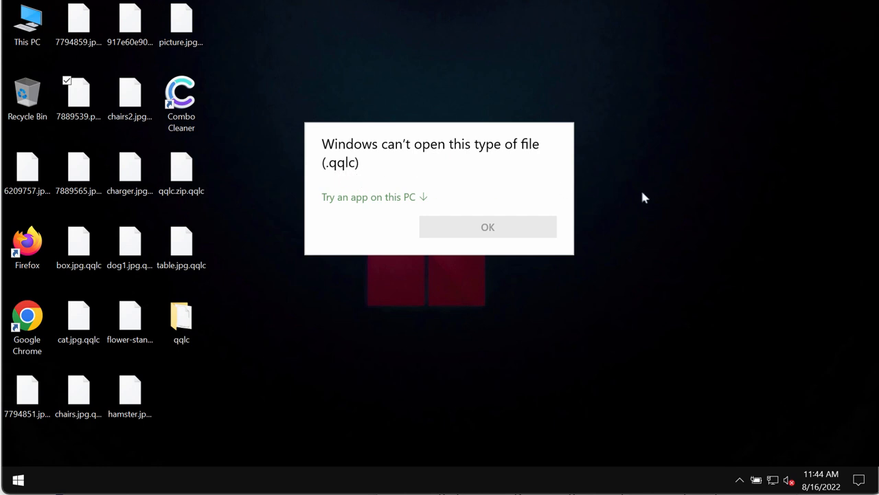
Dismiss the can't-open warning and reveal the full flower-stand.png.qqlc file name
left_click(488, 227)
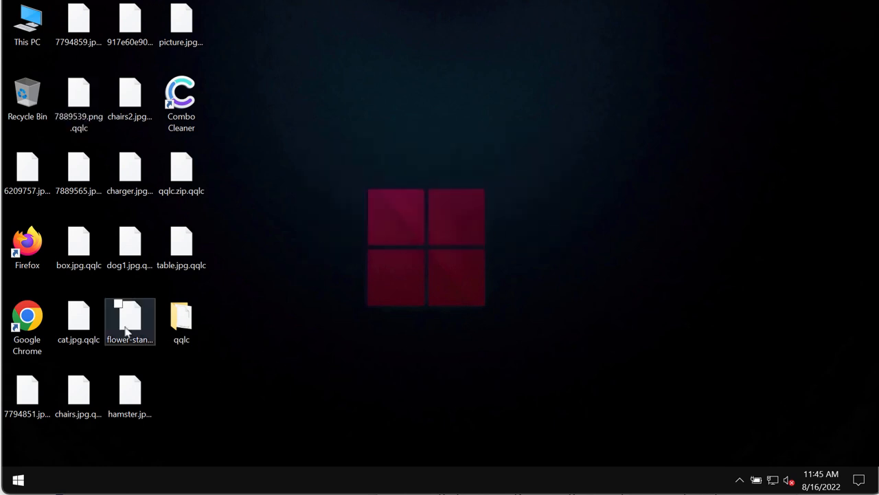
left_click(130, 346)
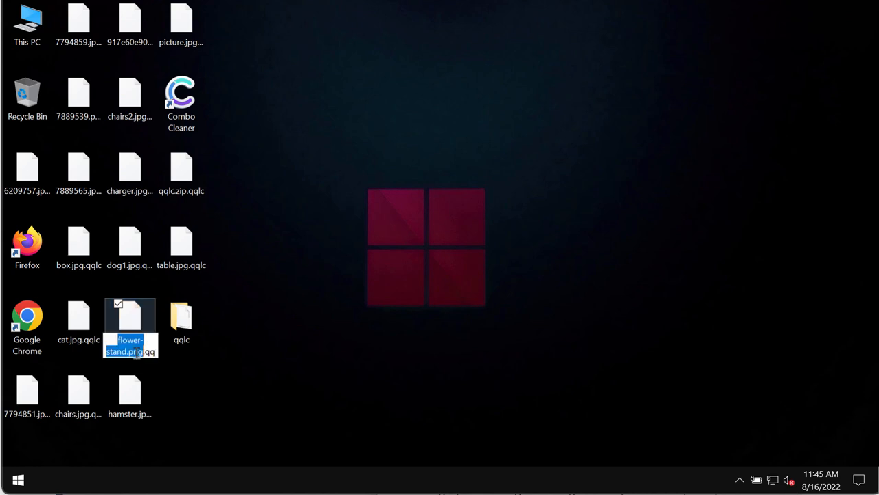
left_click(412, 330)
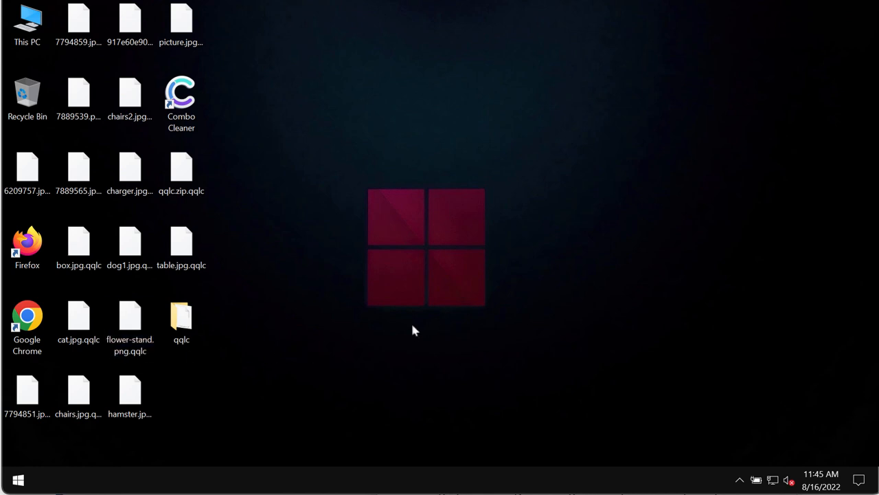
mouse_move(298, 320)
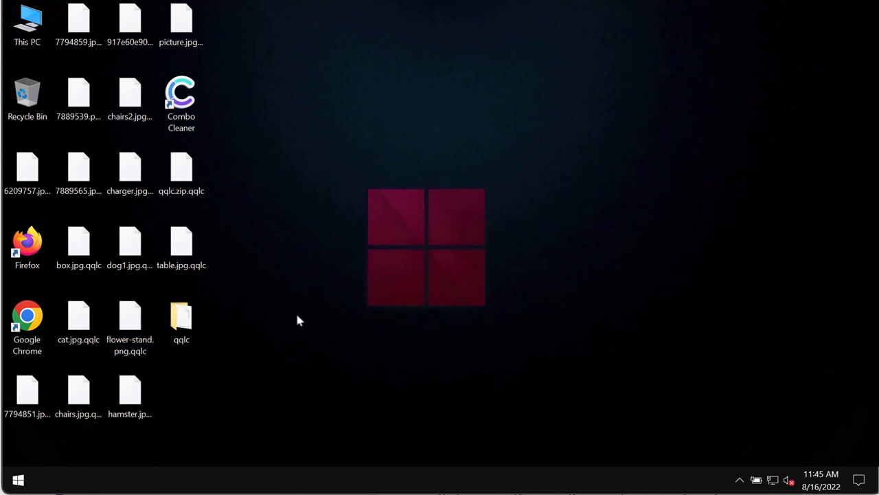
mouse_move(390, 237)
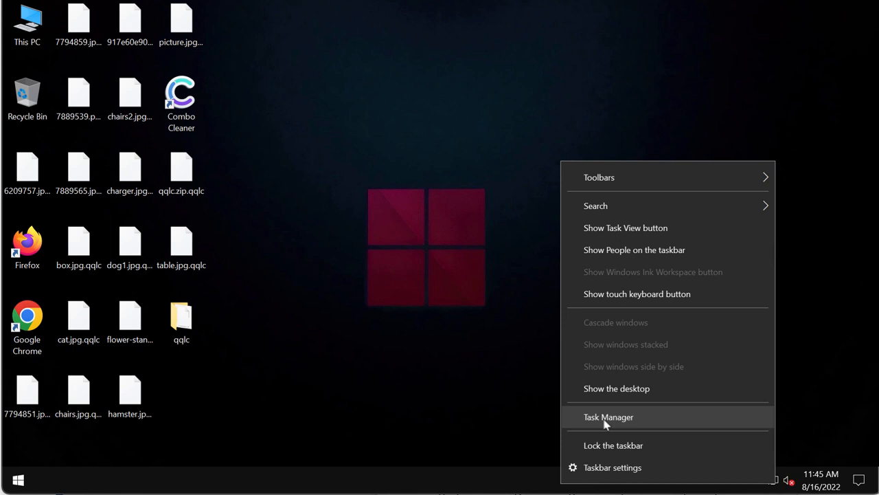
End the ff499080… ransomware process in Task Manager, then close Task Manager
left_click(608, 416)
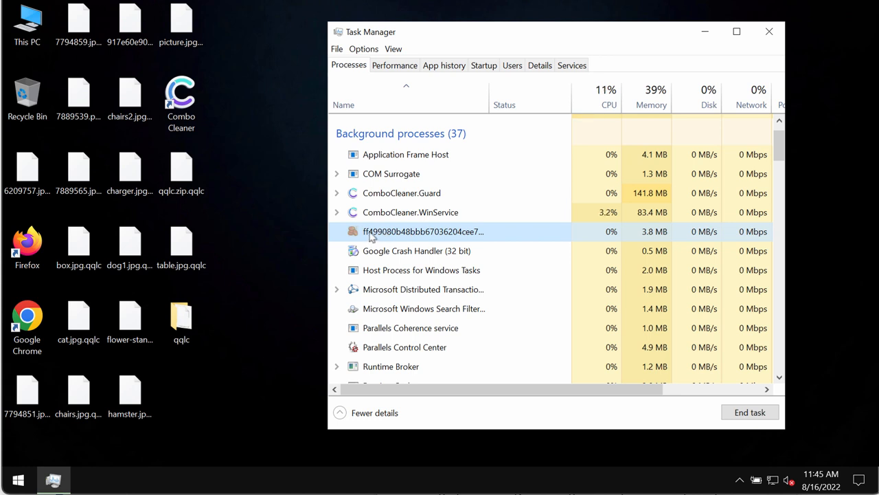
right_click(422, 231)
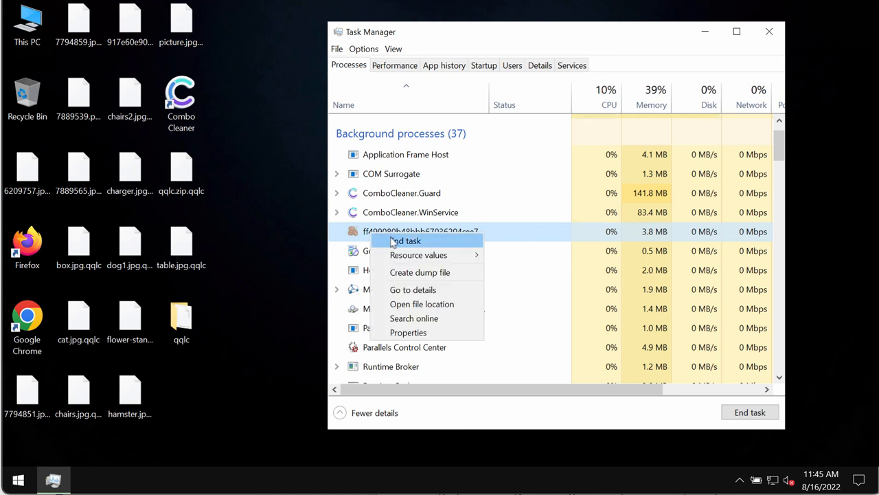
left_click(405, 240)
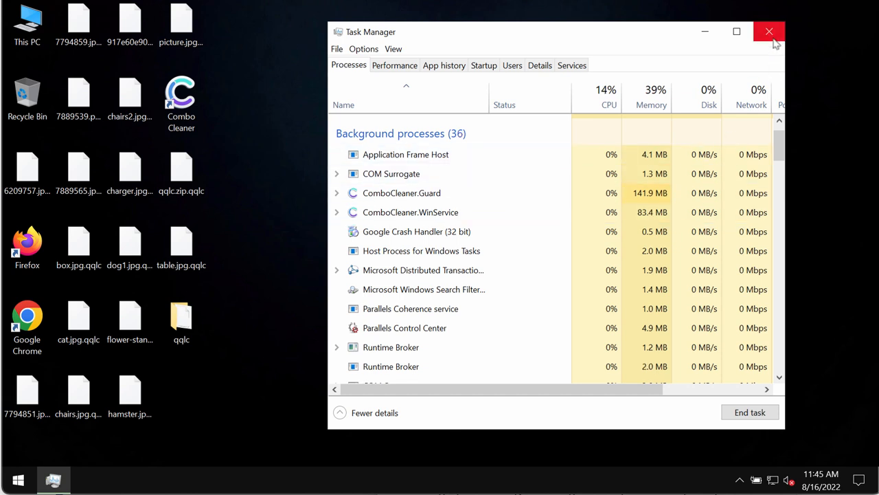
left_click(770, 31)
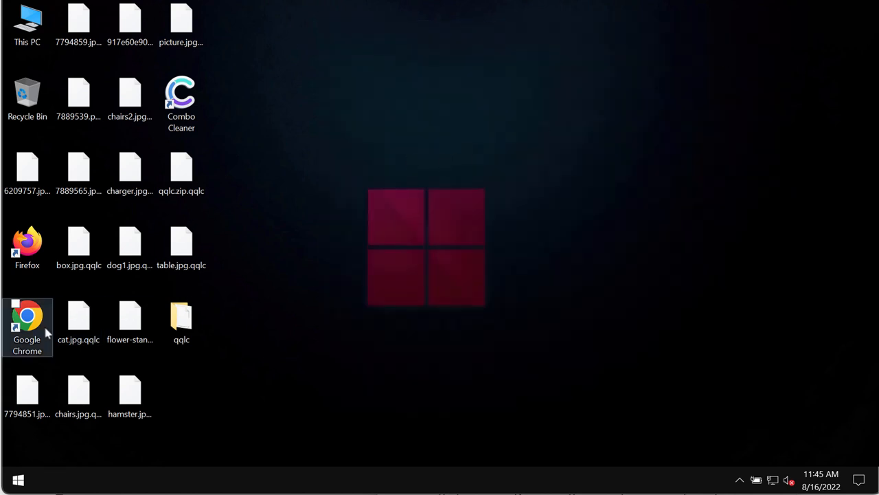
Launch Chrome to combocleaner.com, then minimize the browser
left_click(27, 327)
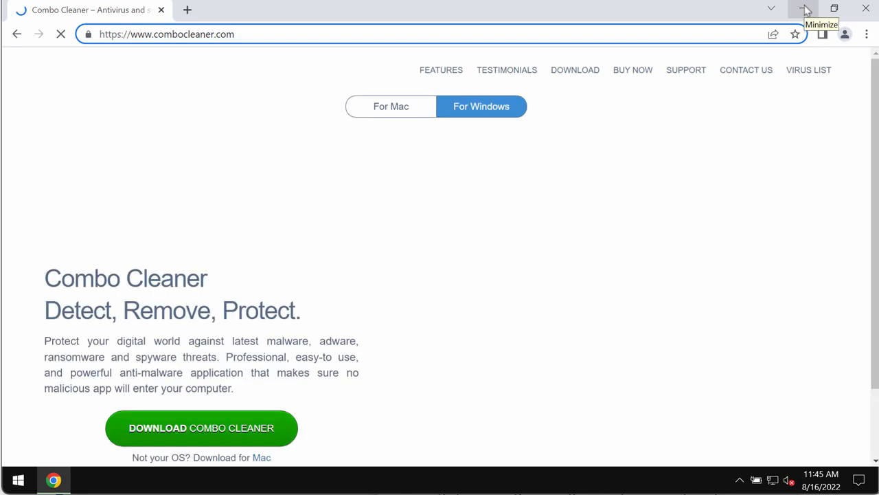
left_click(806, 8)
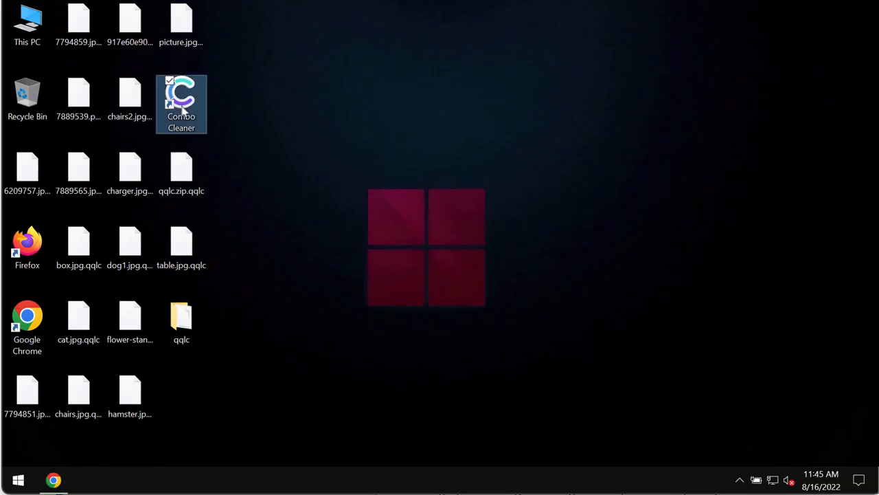
mouse_move(182, 103)
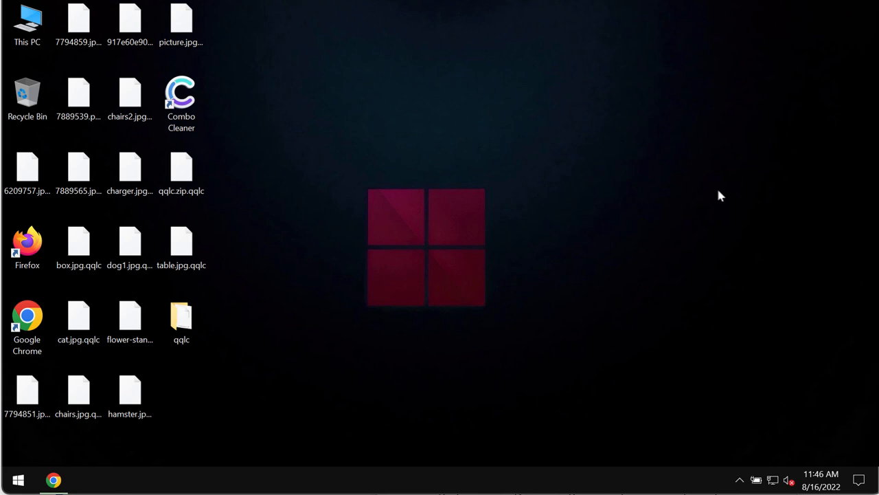
Launch Combo Cleaner from the desktop and start a Quick Scan
double_click(181, 92)
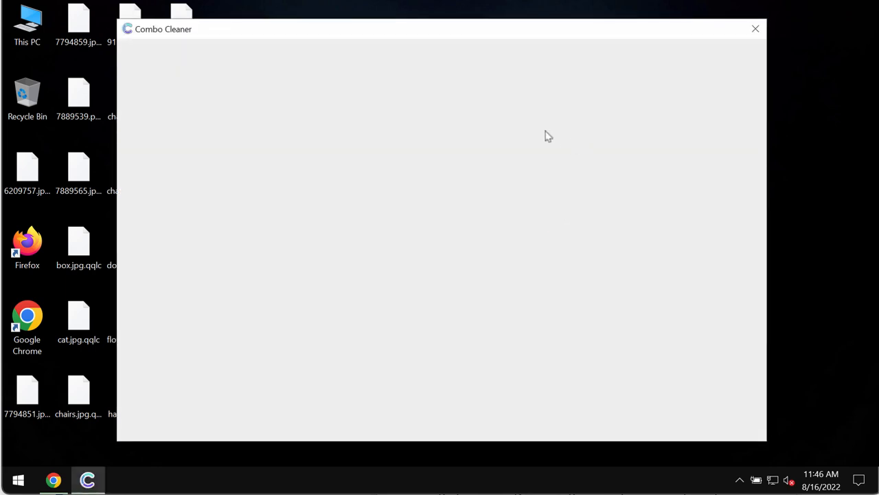
mouse_move(560, 37)
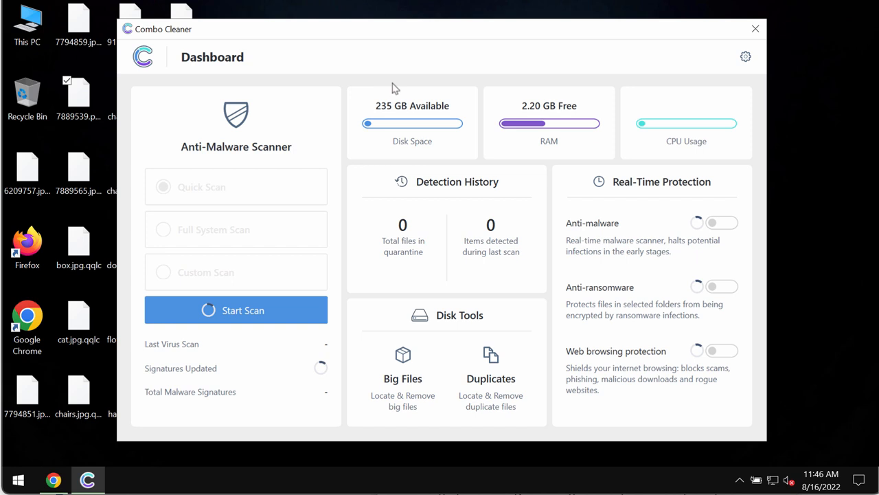
mouse_move(159, 223)
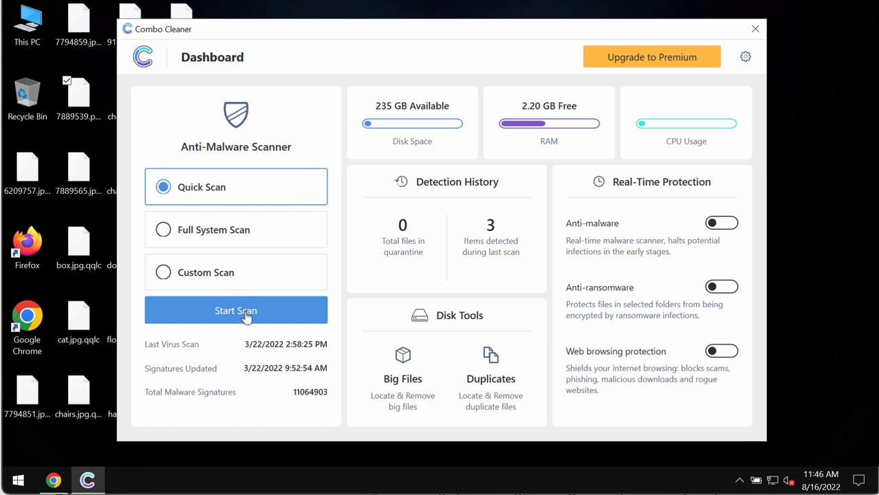
left_click(236, 310)
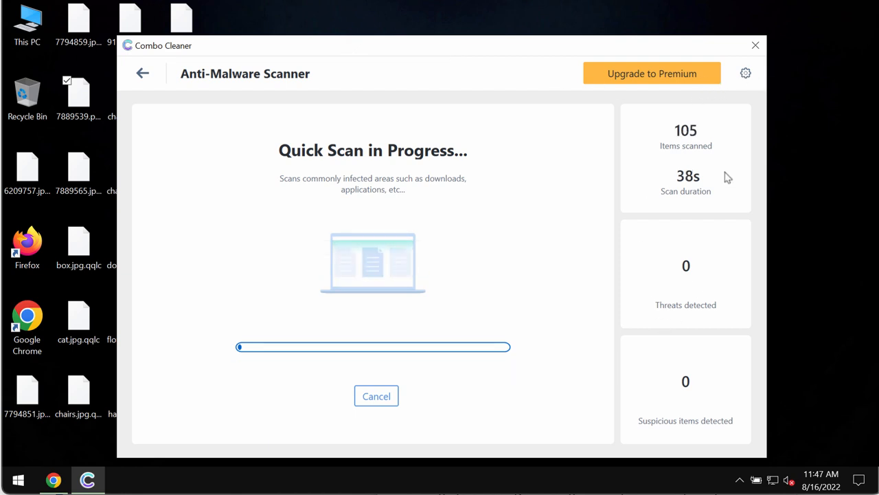
mouse_move(558, 65)
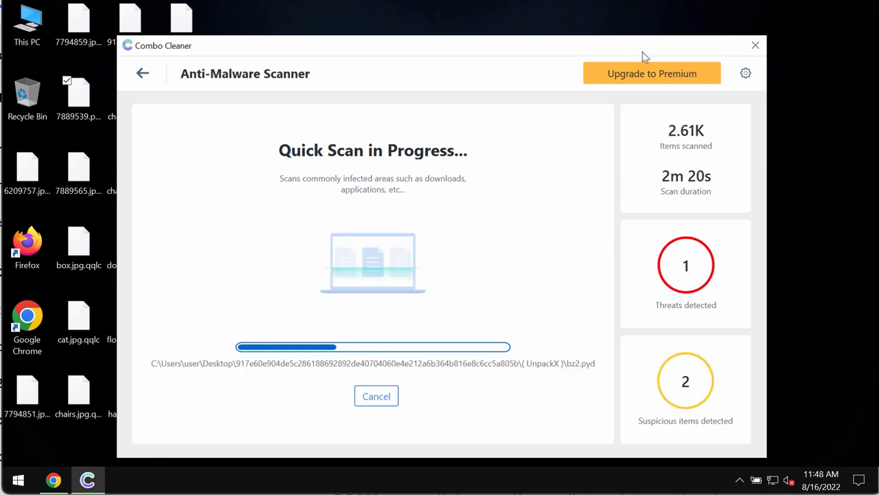
mouse_move(712, 71)
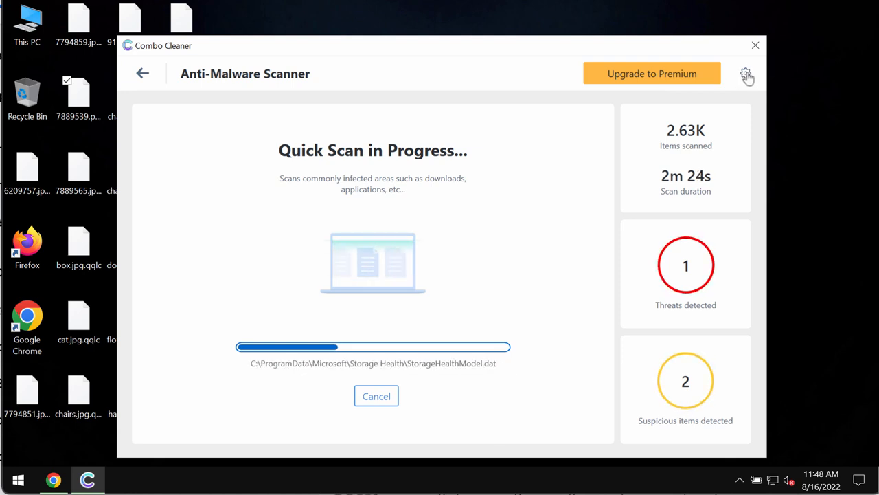
Open Combo Cleaner's settings on the Anti-Ransomware tab
left_click(746, 74)
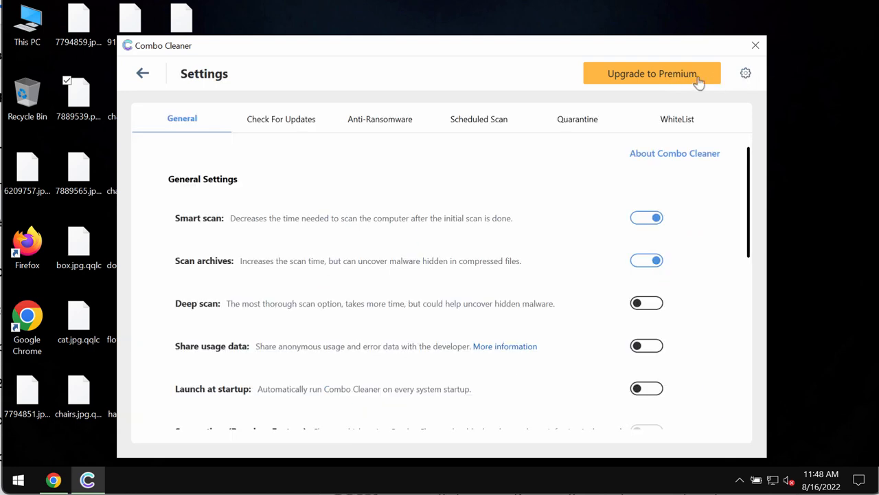
left_click(379, 119)
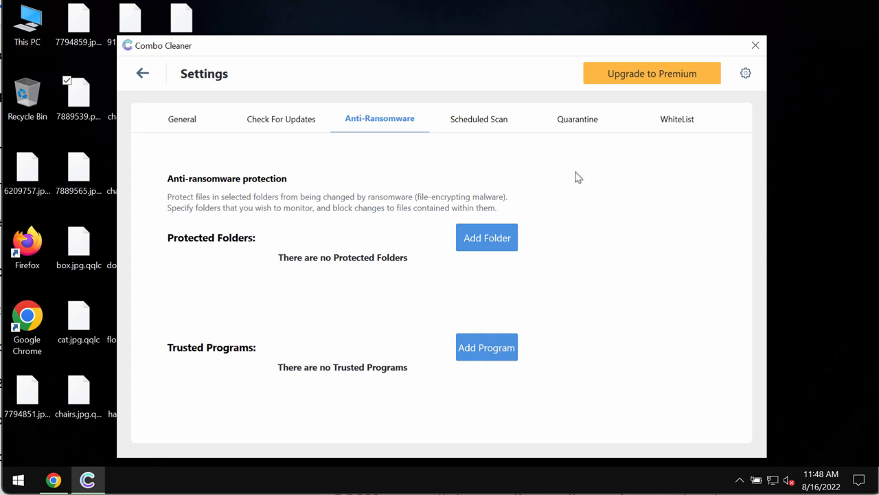
mouse_move(598, 62)
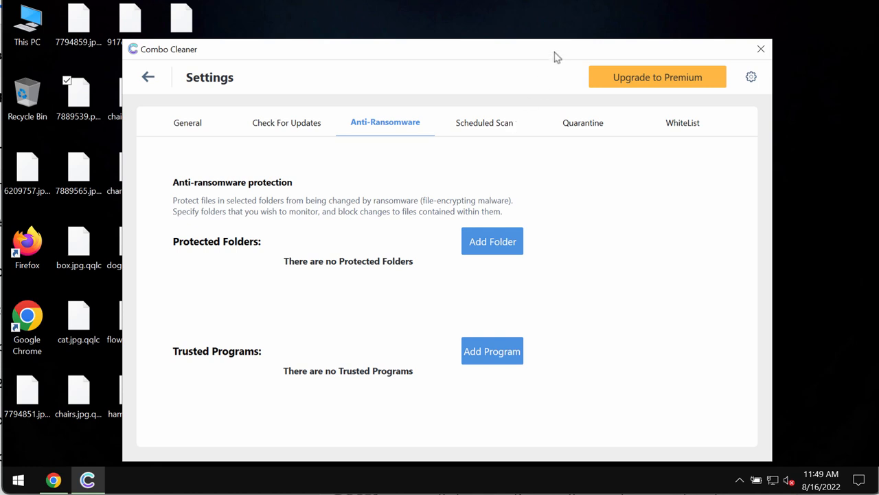
mouse_move(463, 223)
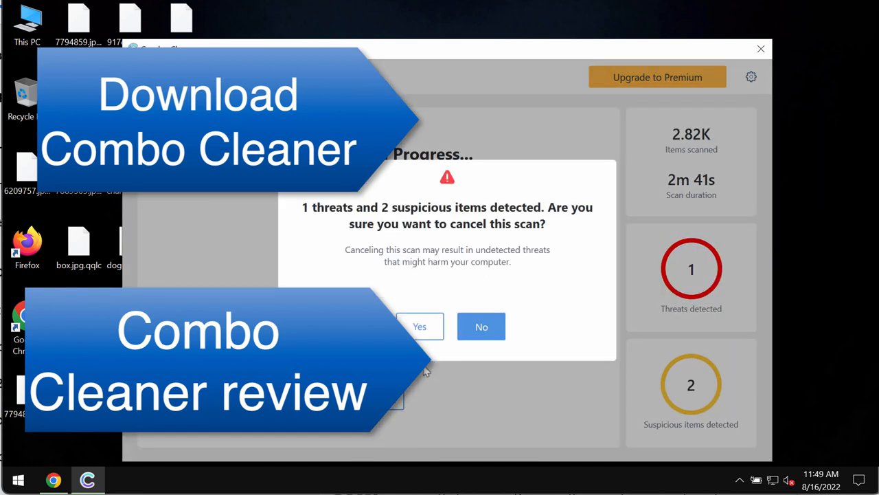
Answer No to the cancel prompt so the Quick Scan continues
left_click(481, 326)
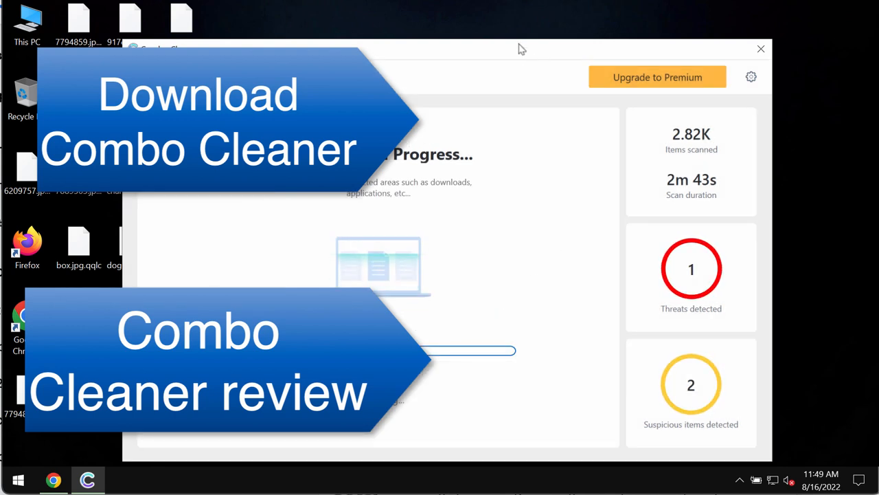
mouse_move(535, 50)
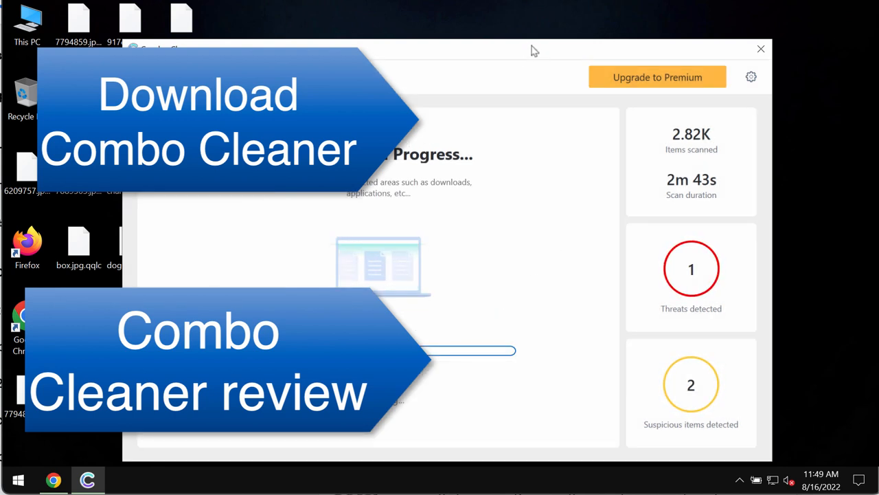